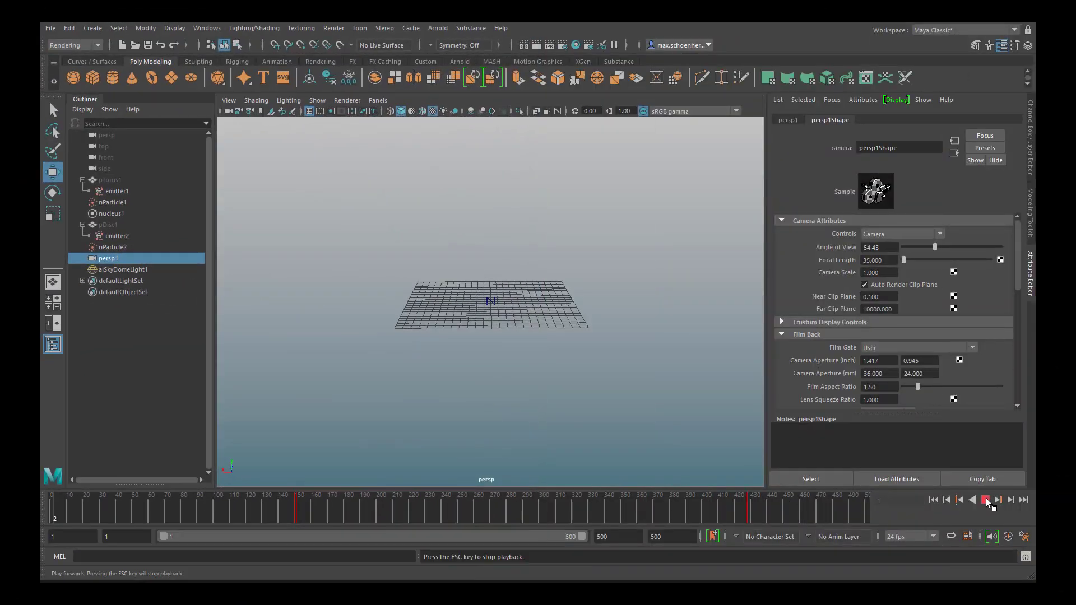
Play the emitter1 and emitter2 nParticle simulation forward along the timeline.
click(986, 500)
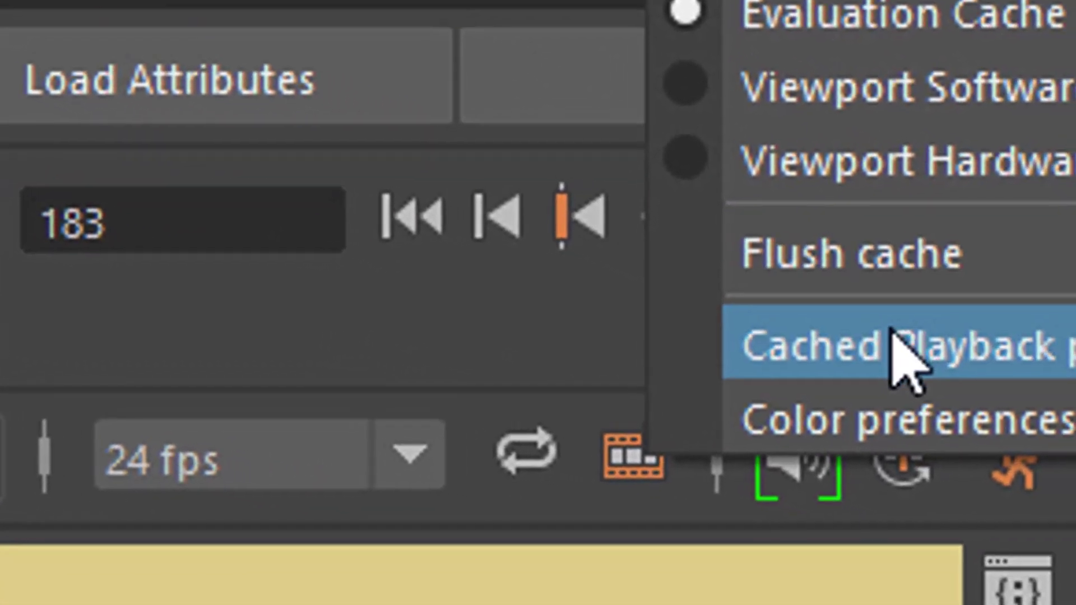
Save Cached Playback preferences and scrub the cached particles to frames 345 and 274.
click(880, 351)
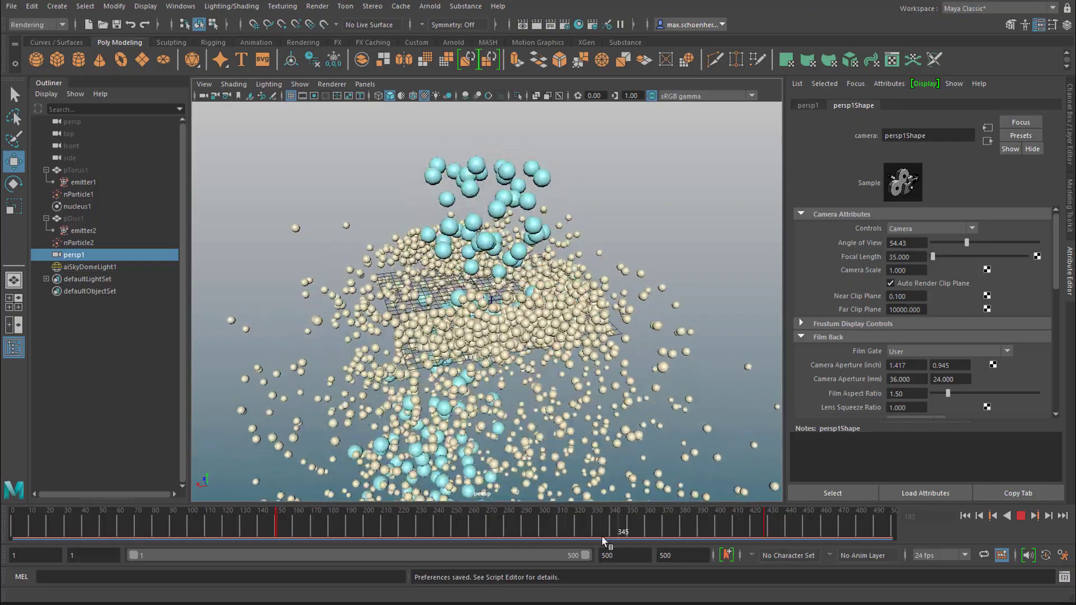
drag(621, 531, 484, 531)
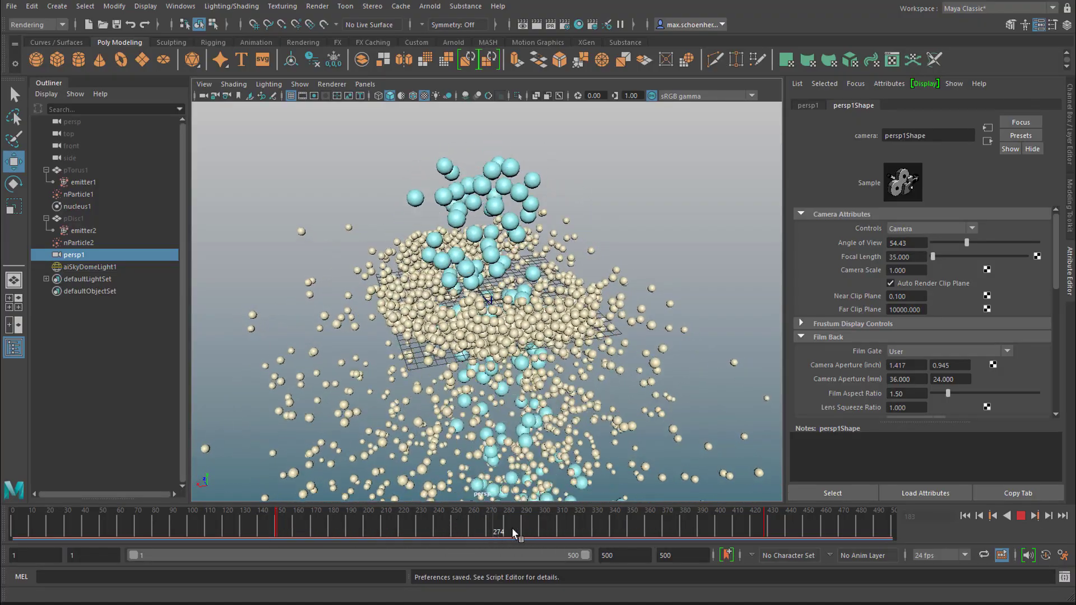
drag(513, 531, 184, 531)
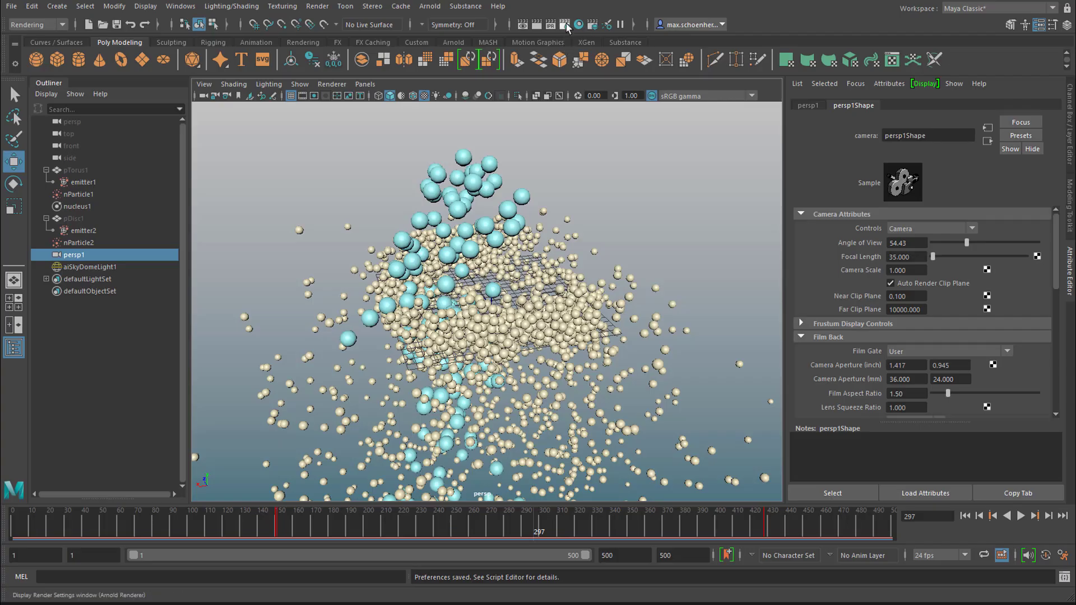
Bring up the Render menu to reach the Render Sequence command.
click(317, 5)
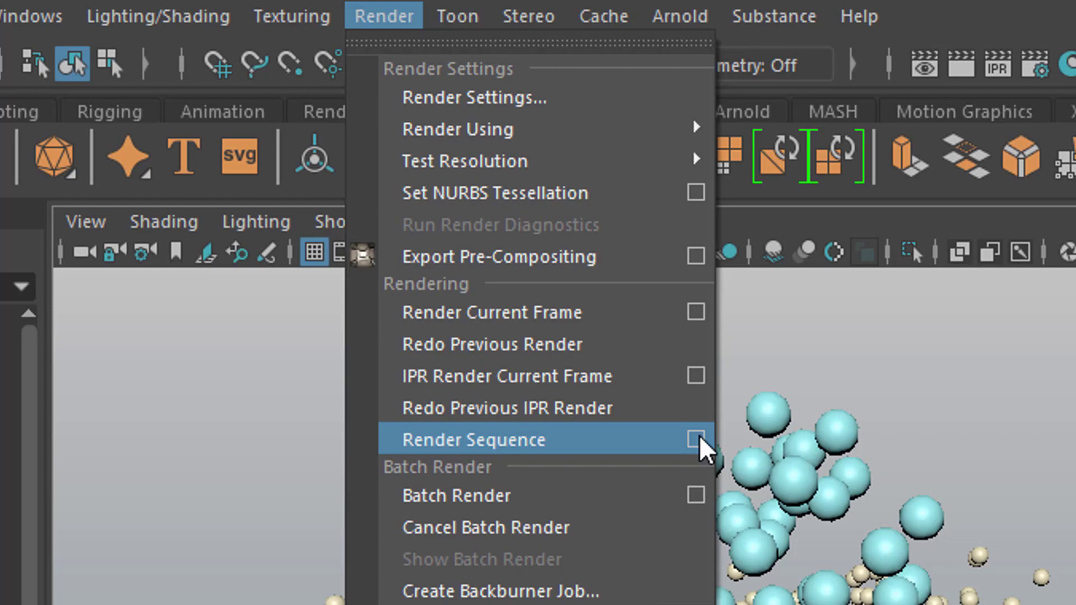
Render the full frame sequence from camera persp1, producing empty blue frames in Render View.
click(473, 440)
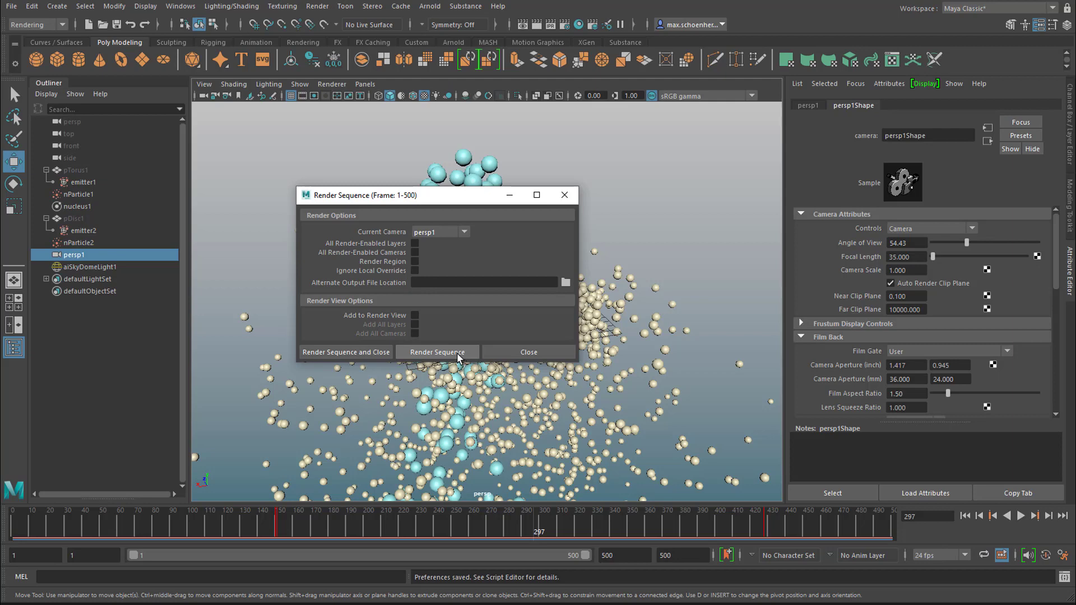
click(437, 352)
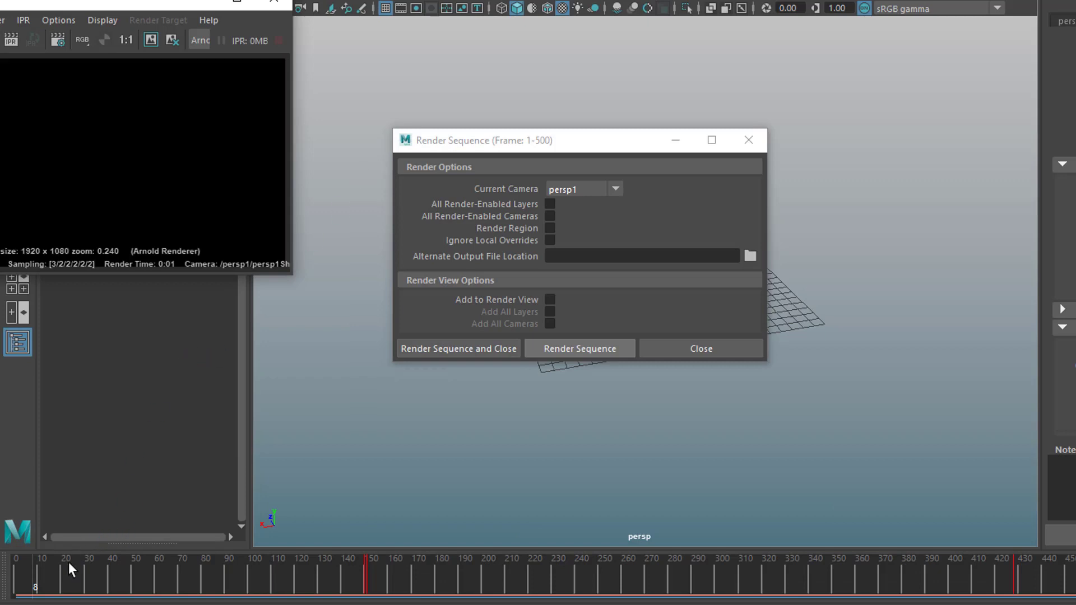
click(580, 348)
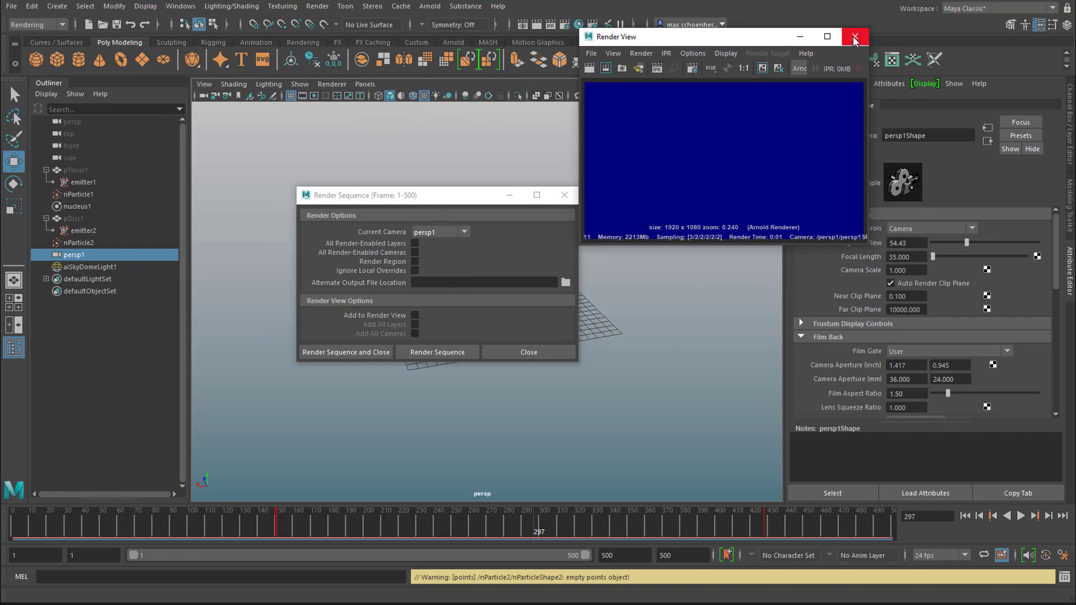
Close Render View, return to an earlier frame and flush the playback cache.
click(854, 36)
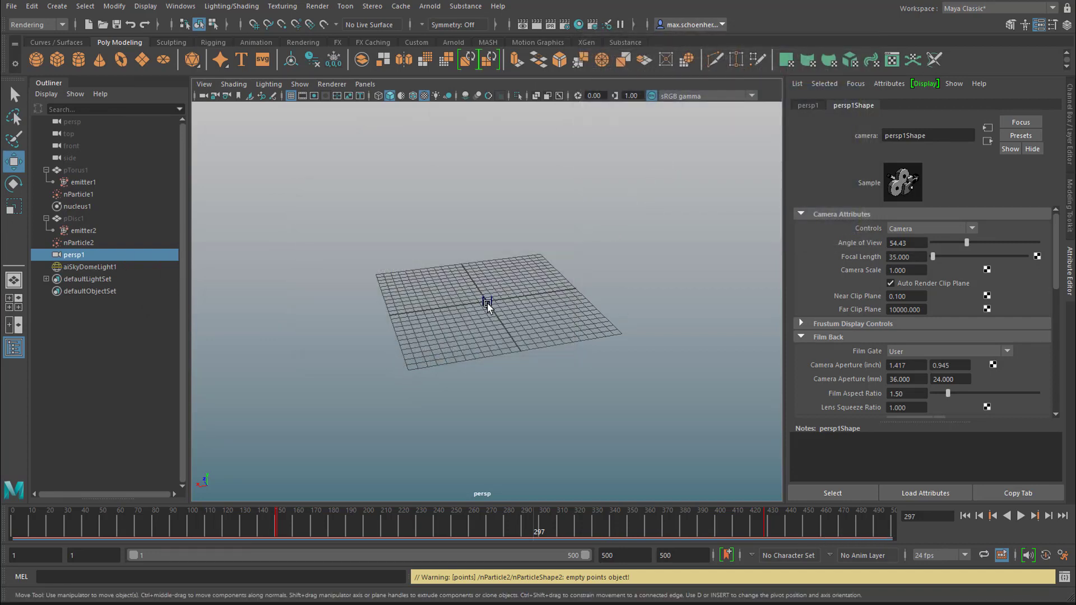
click(1022, 533)
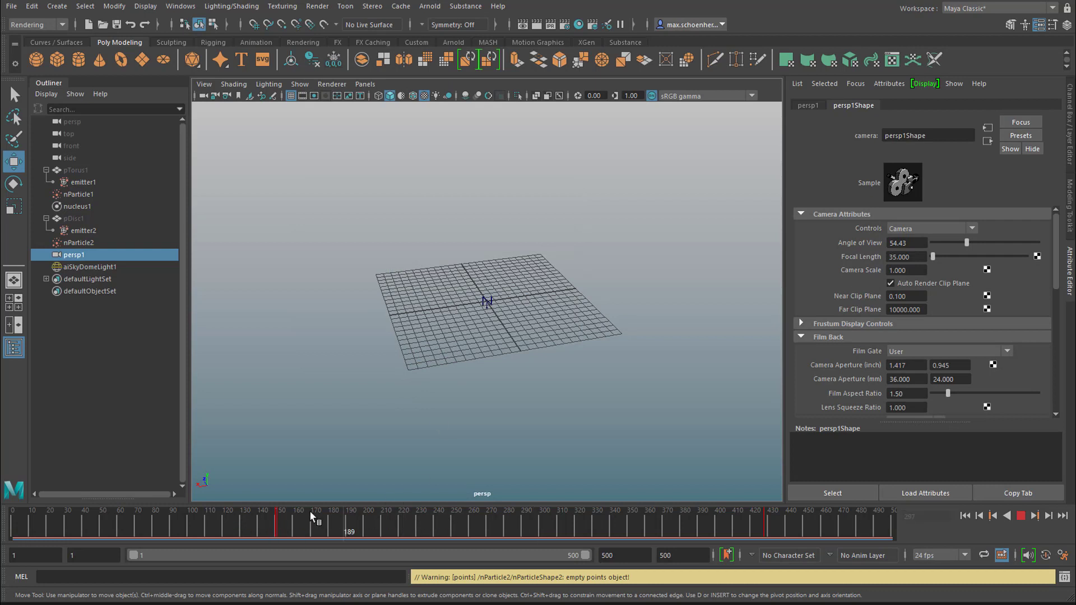
click(278, 515)
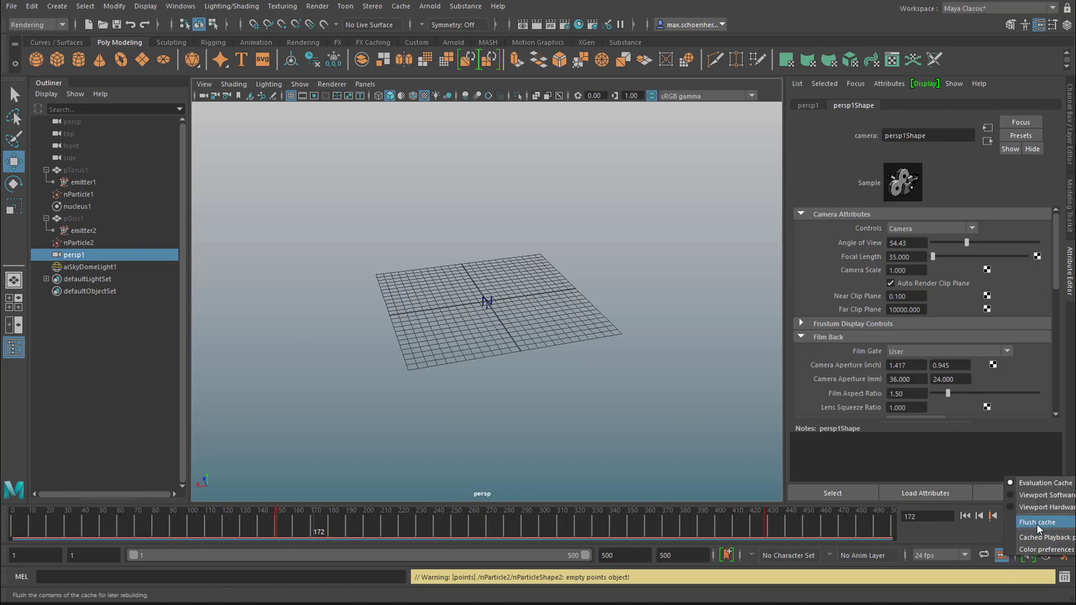
click(1036, 521)
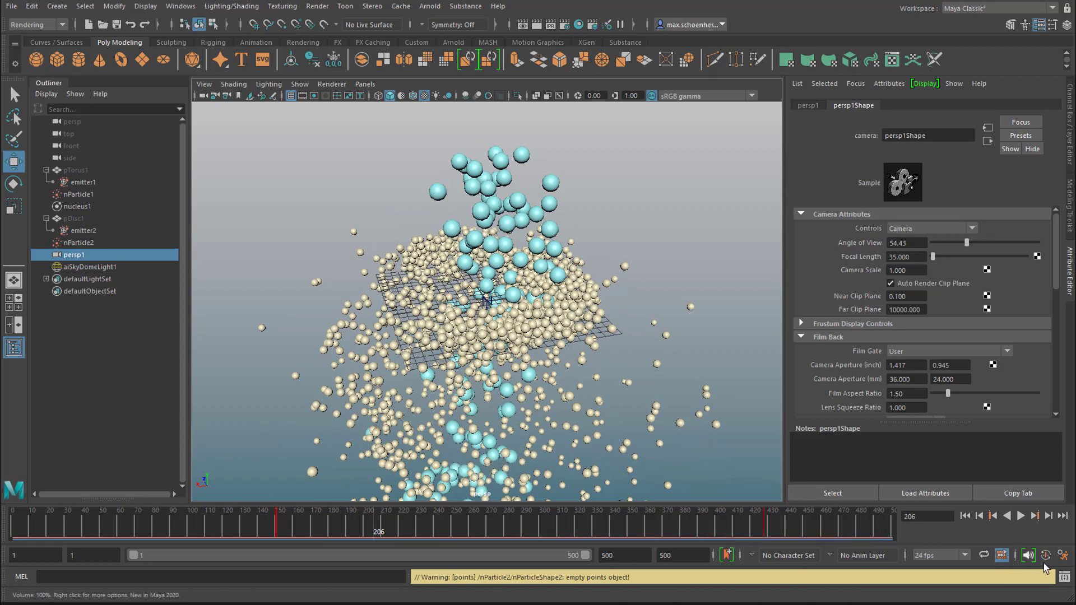
Switch off Cache dynamics in the Cached Playback preferences.
click(999, 555)
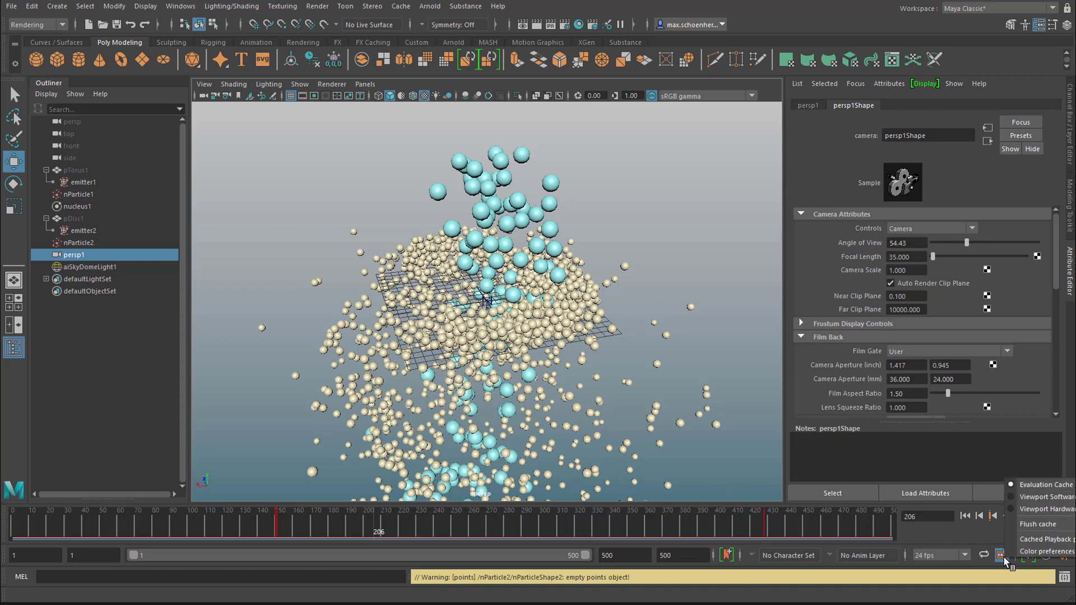
mouse_move(1043, 555)
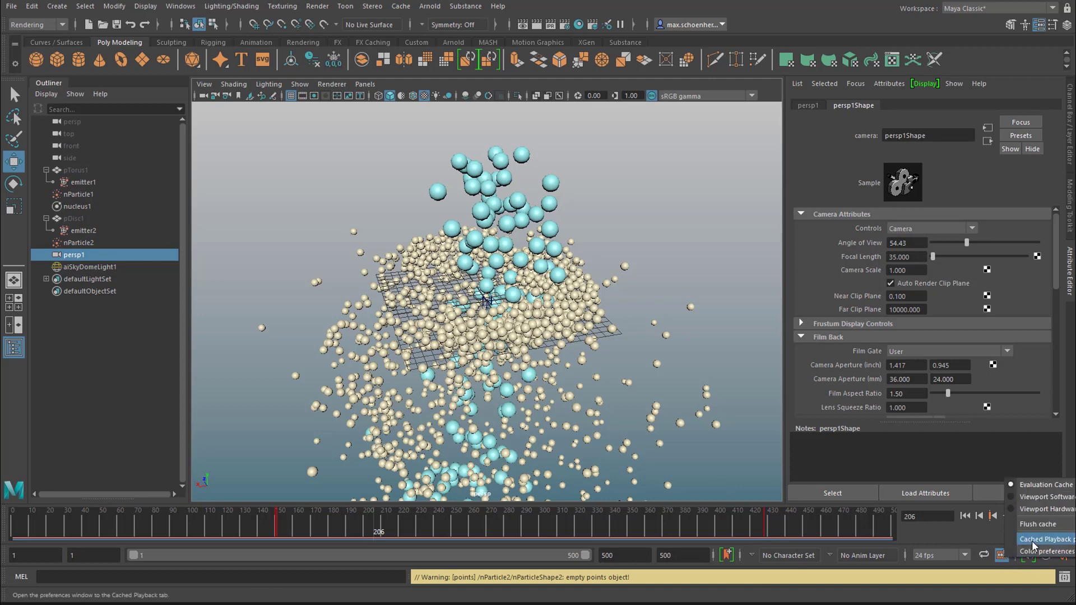
click(1042, 539)
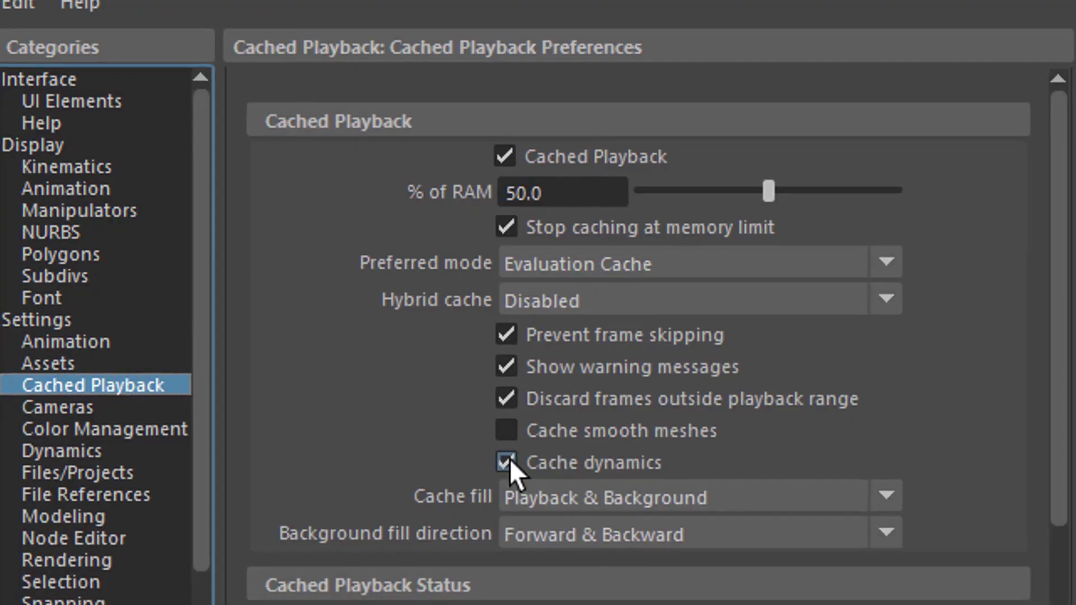
click(506, 463)
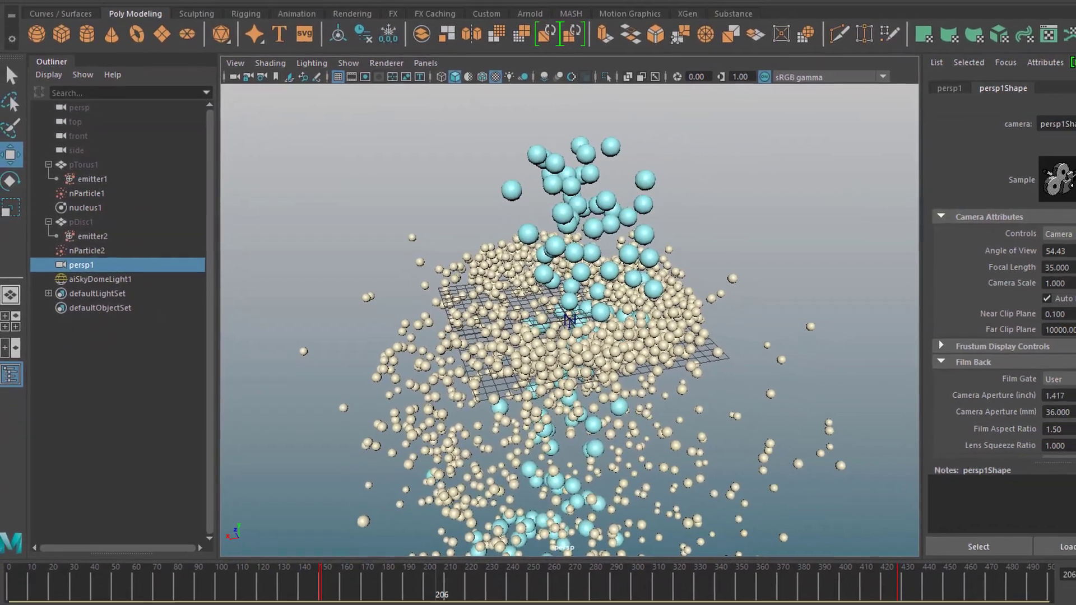
Render the frame sequence again from persp1 with Cache dynamics off so particles appear.
click(318, 4)
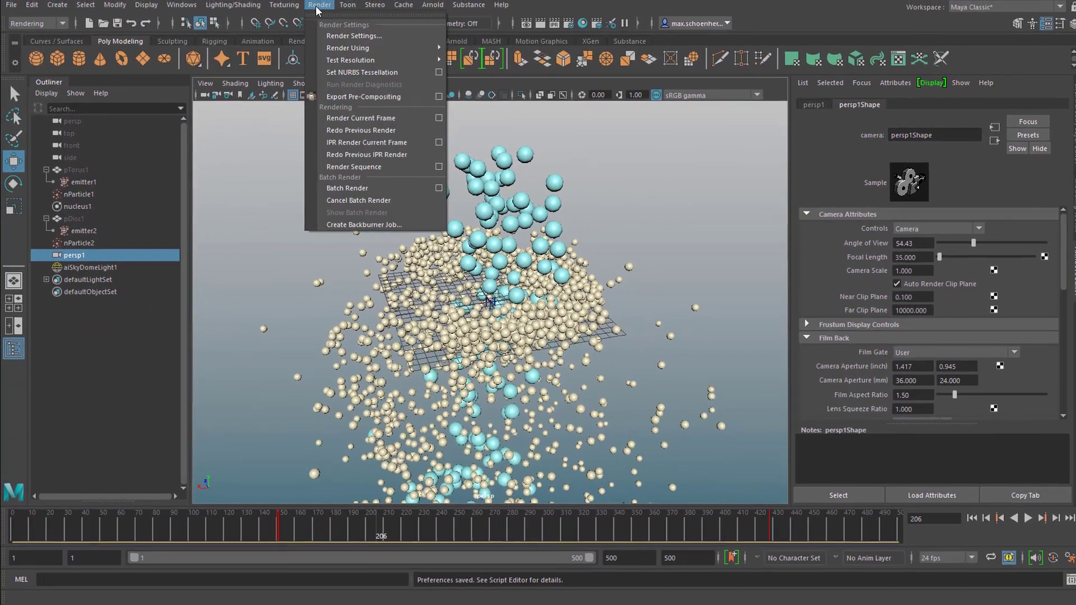
click(355, 166)
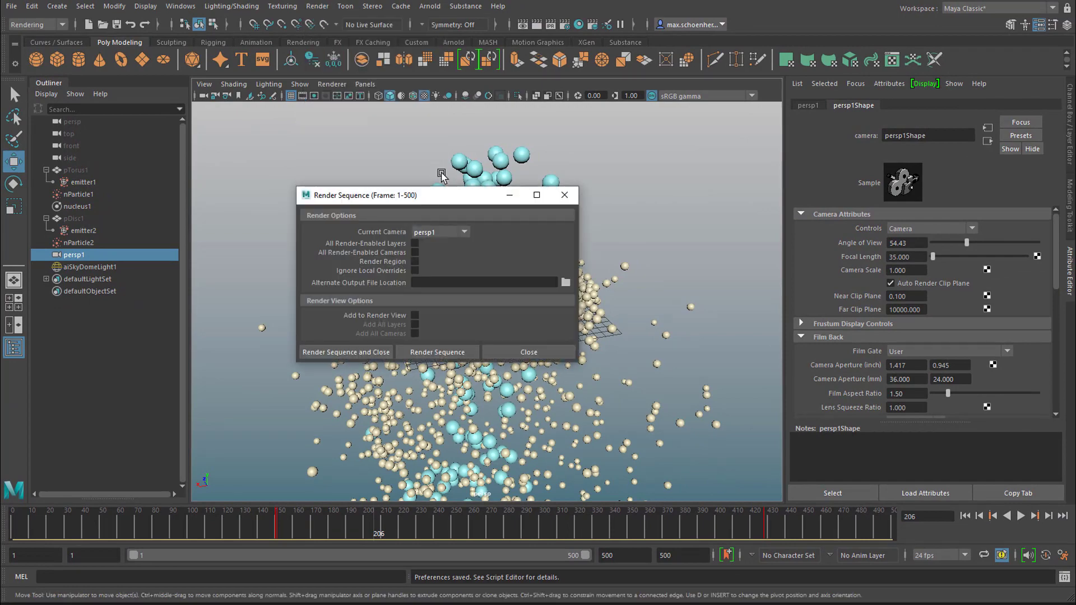
drag(367, 195, 590, 179)
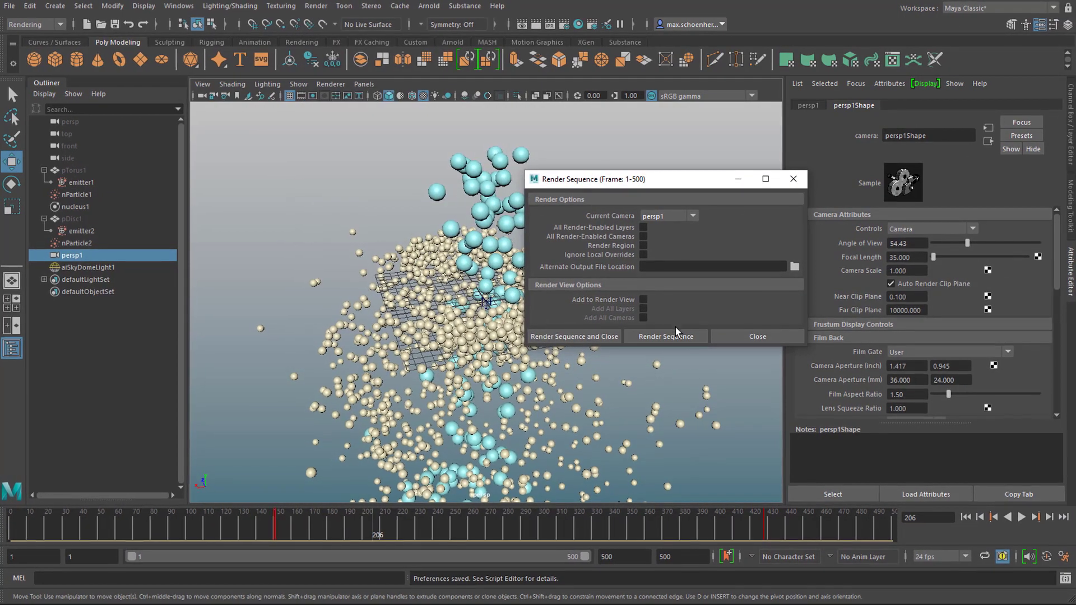
click(666, 337)
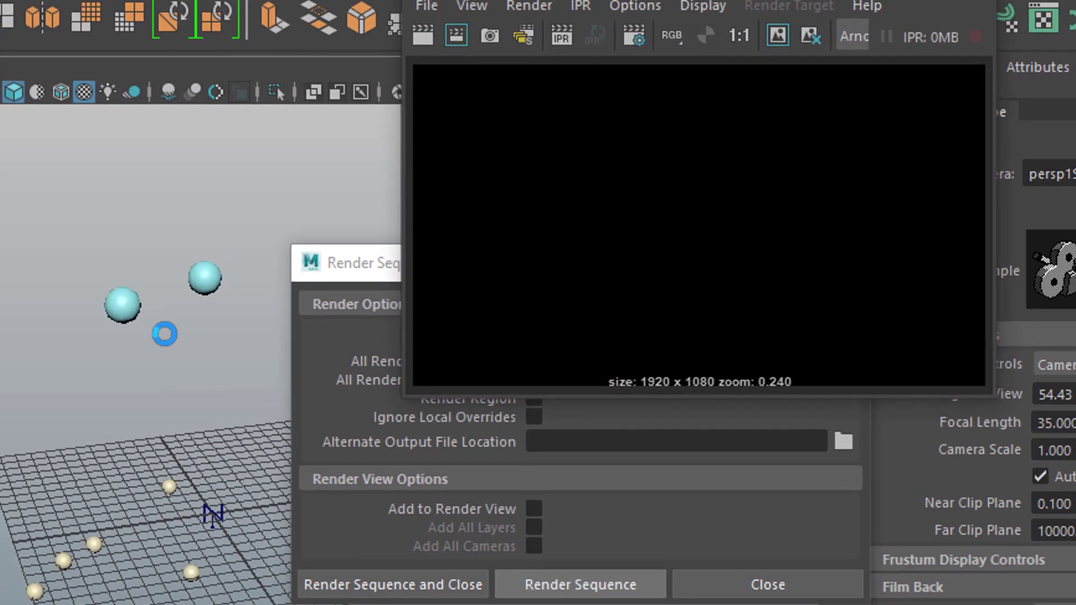
click(581, 600)
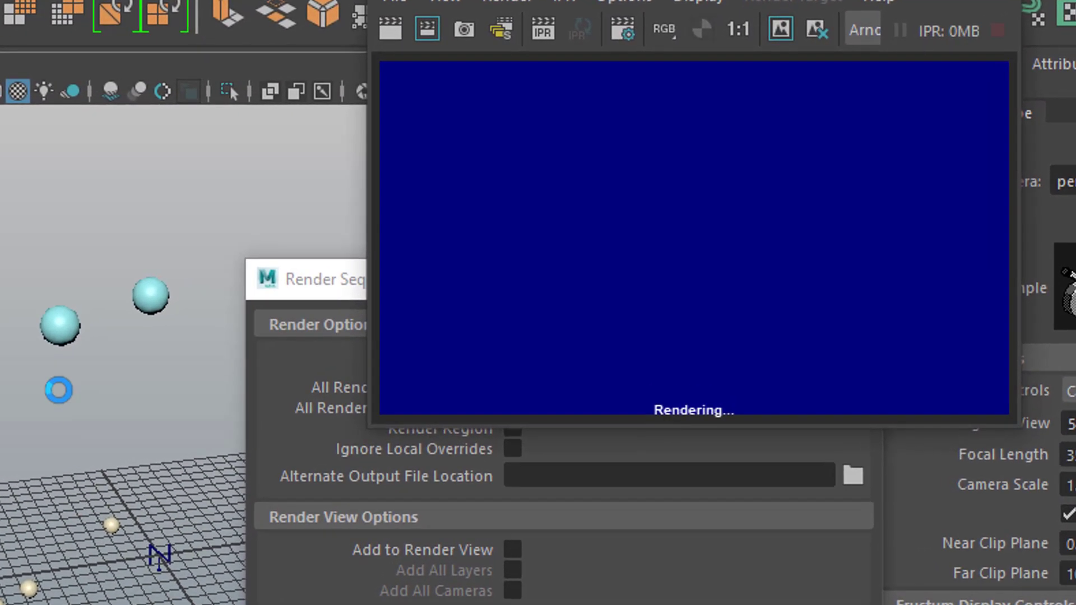